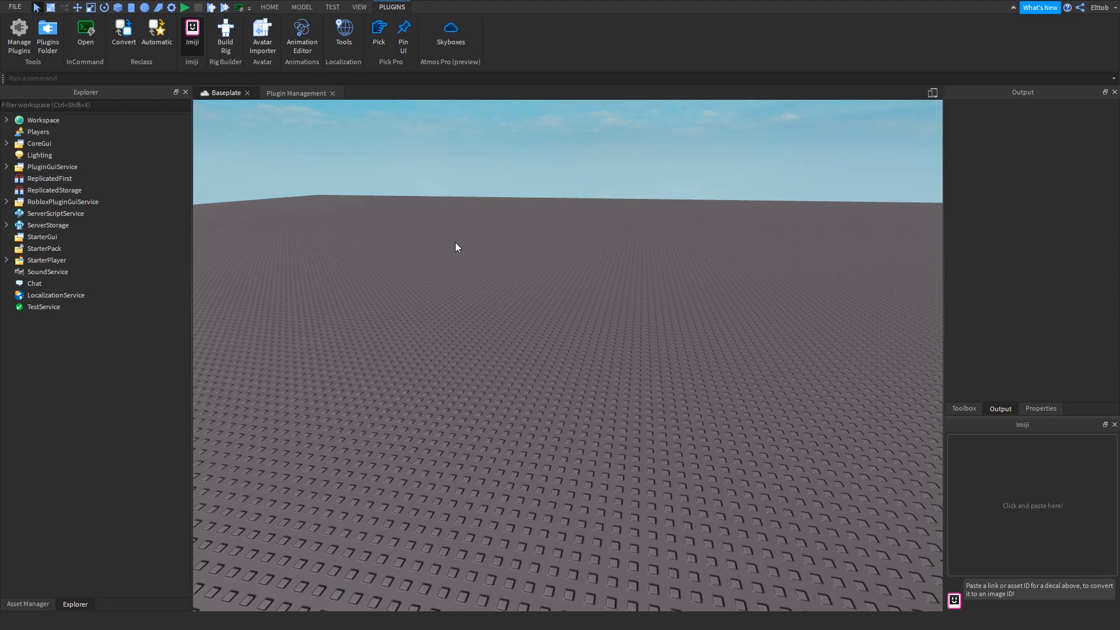
pyautogui.moveTo(403, 30)
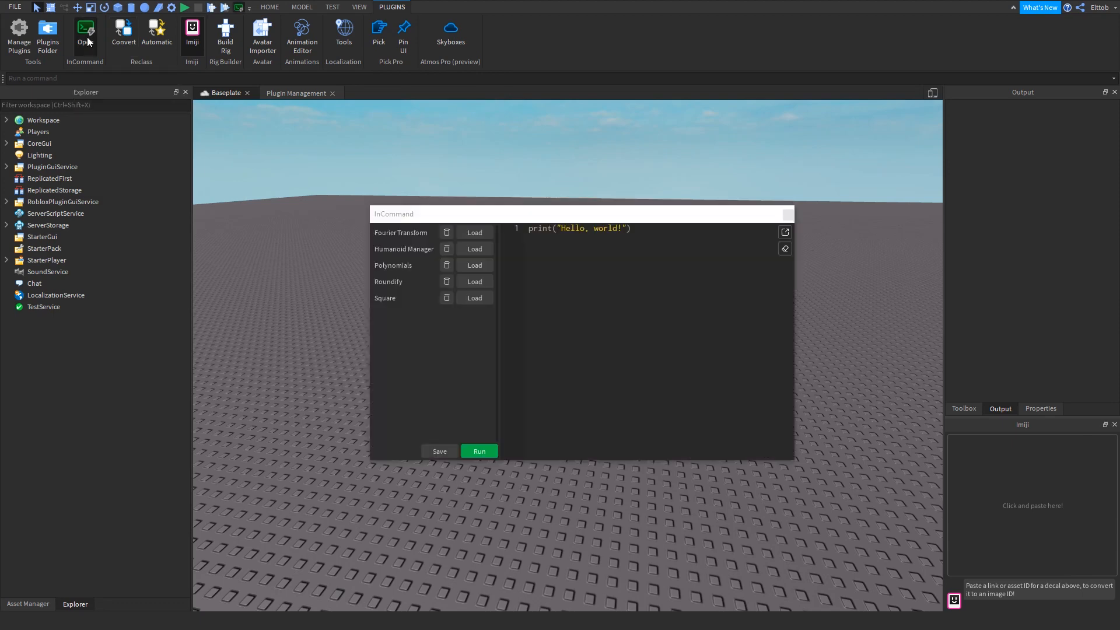
pyautogui.moveTo(326, 134)
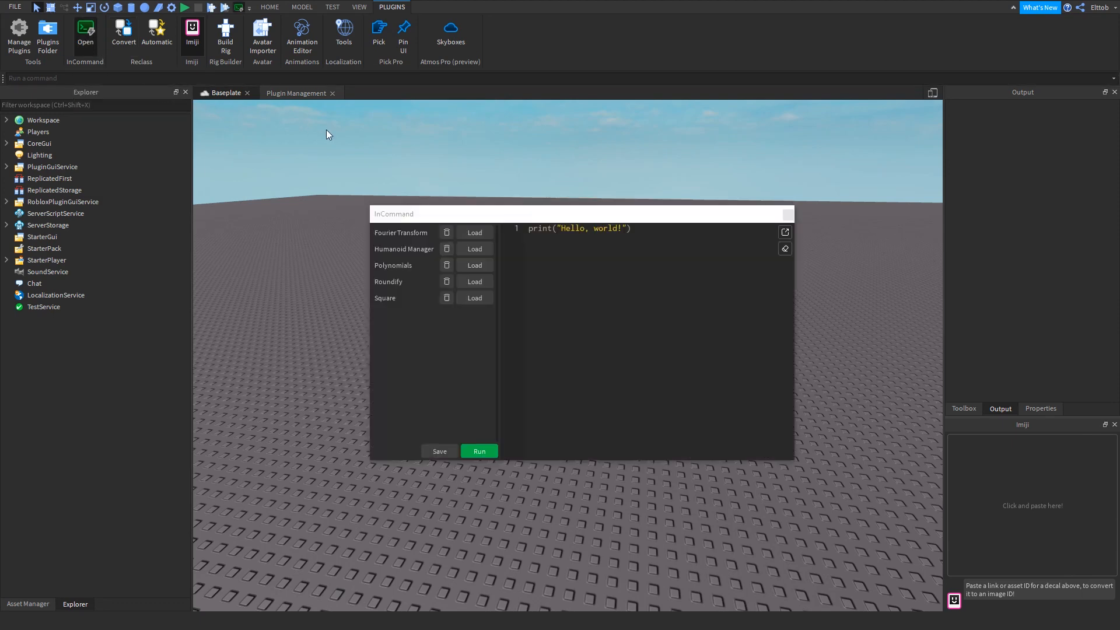
pyautogui.moveTo(411, 148)
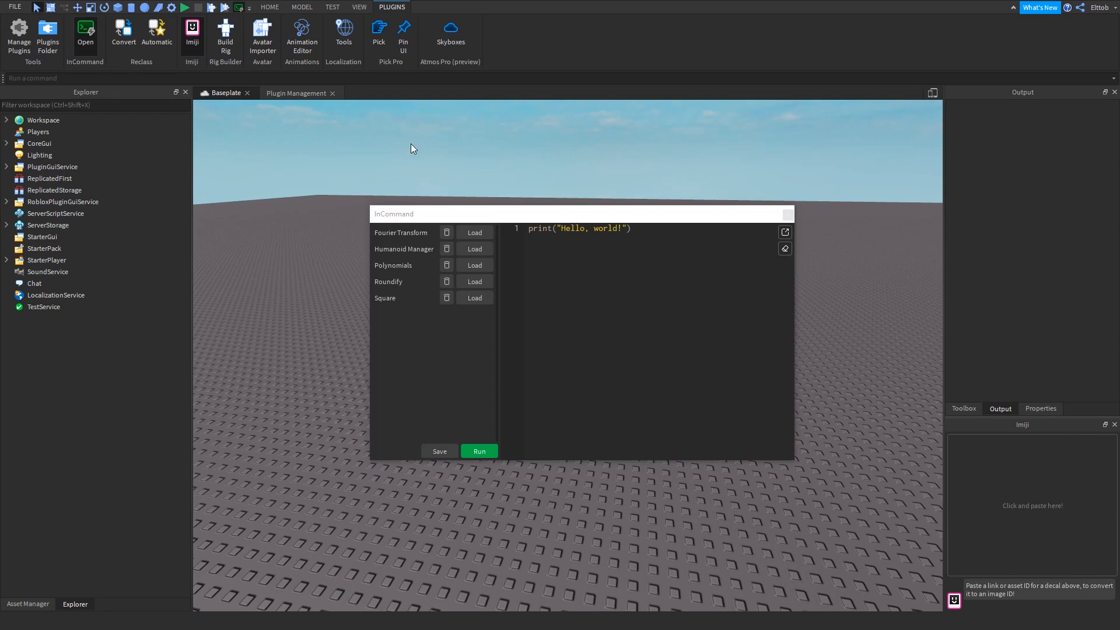
pyautogui.moveTo(571, 318)
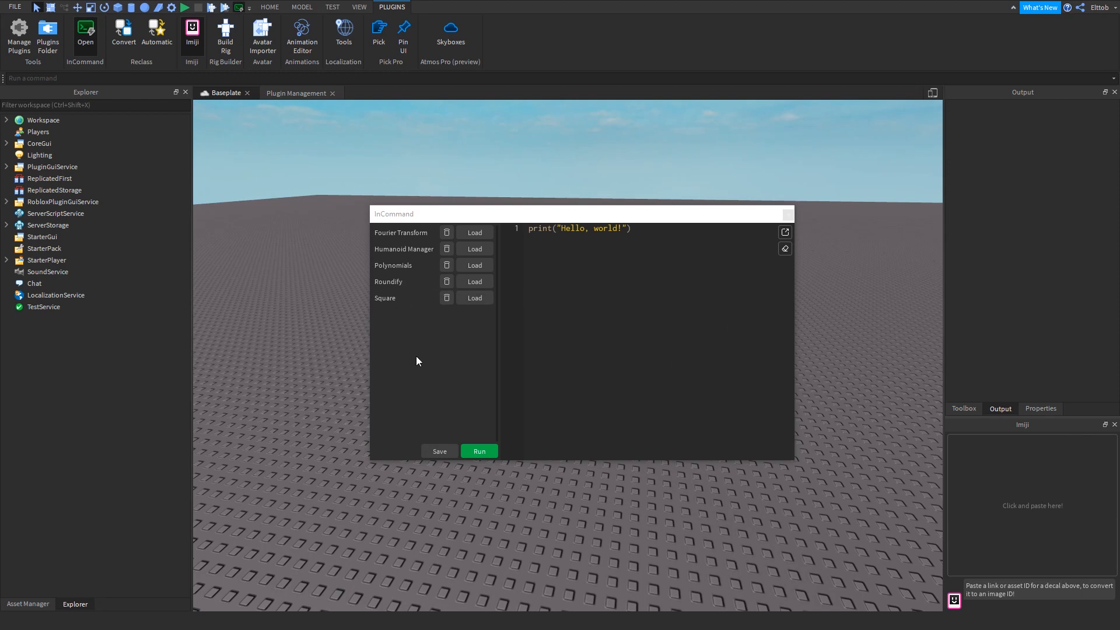
pyautogui.moveTo(525, 242)
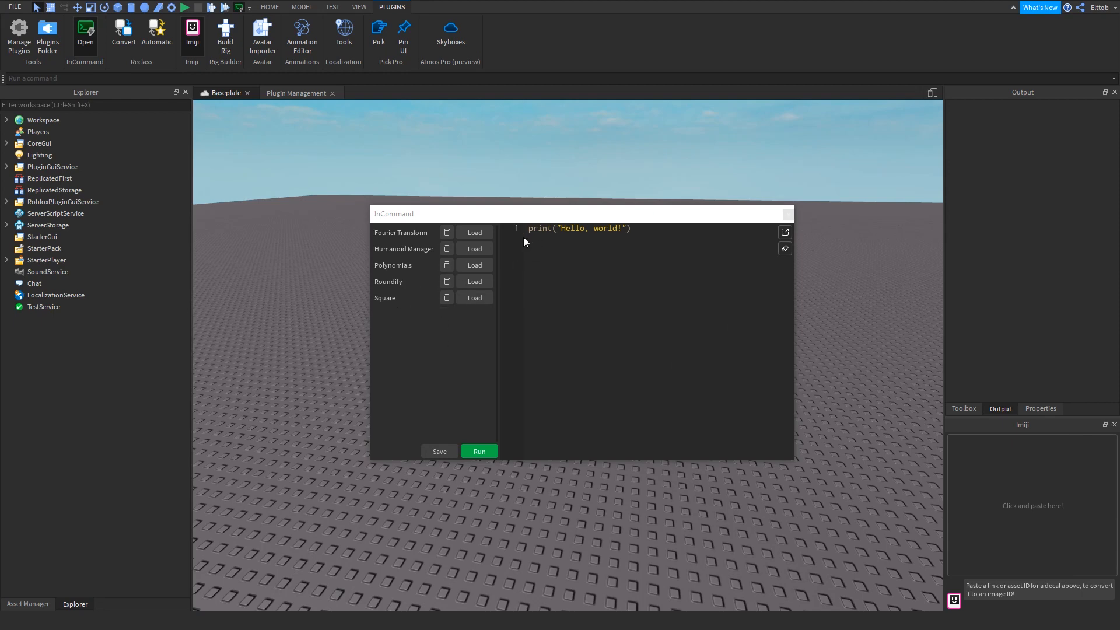
pyautogui.moveTo(657, 250)
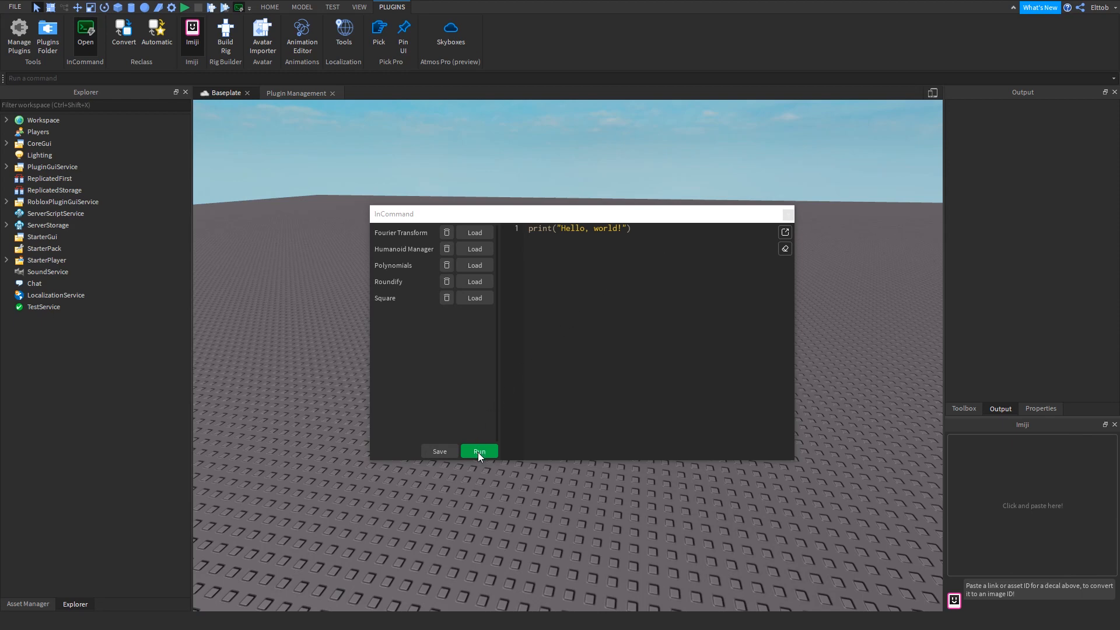
# Run the hello-world code so Output prints "Hello, world!".
pyautogui.click(478, 451)
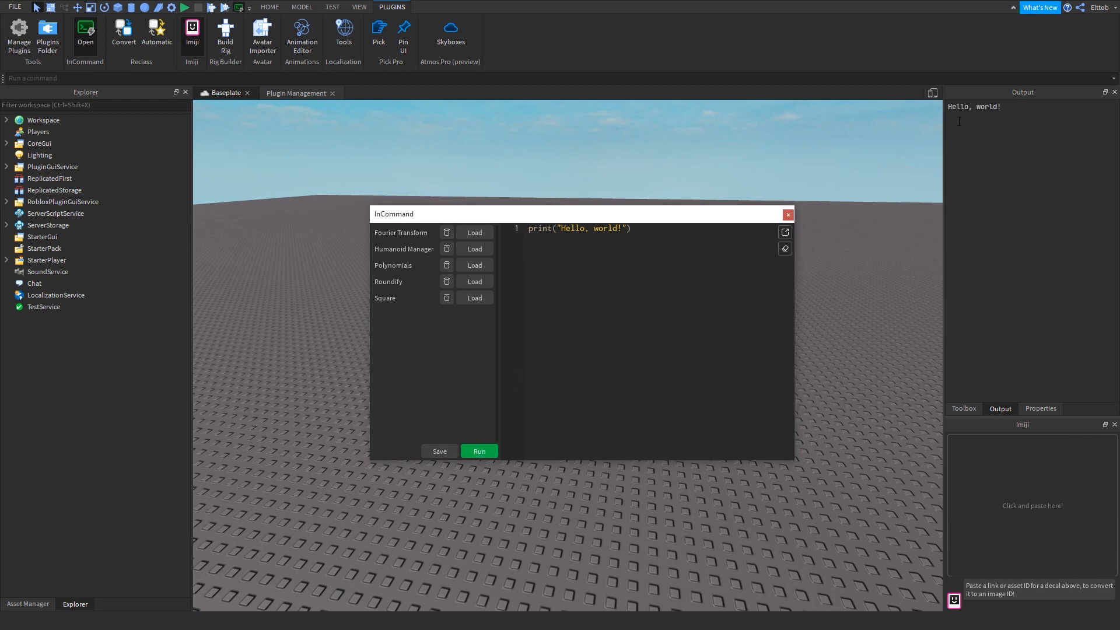
pyautogui.moveTo(1038, 122)
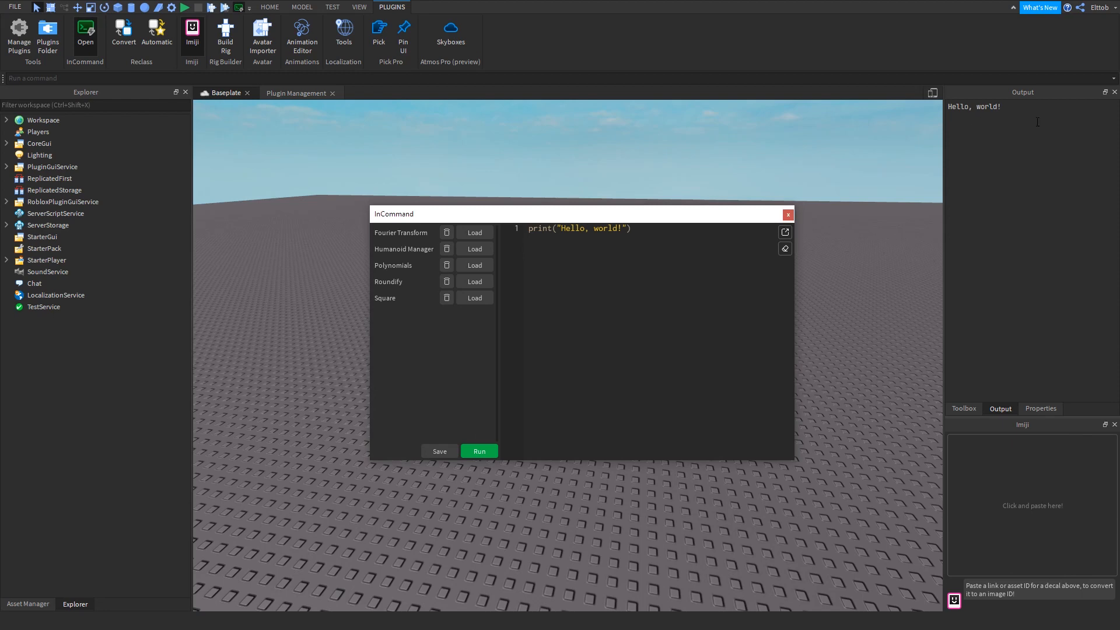
pyautogui.moveTo(607, 308)
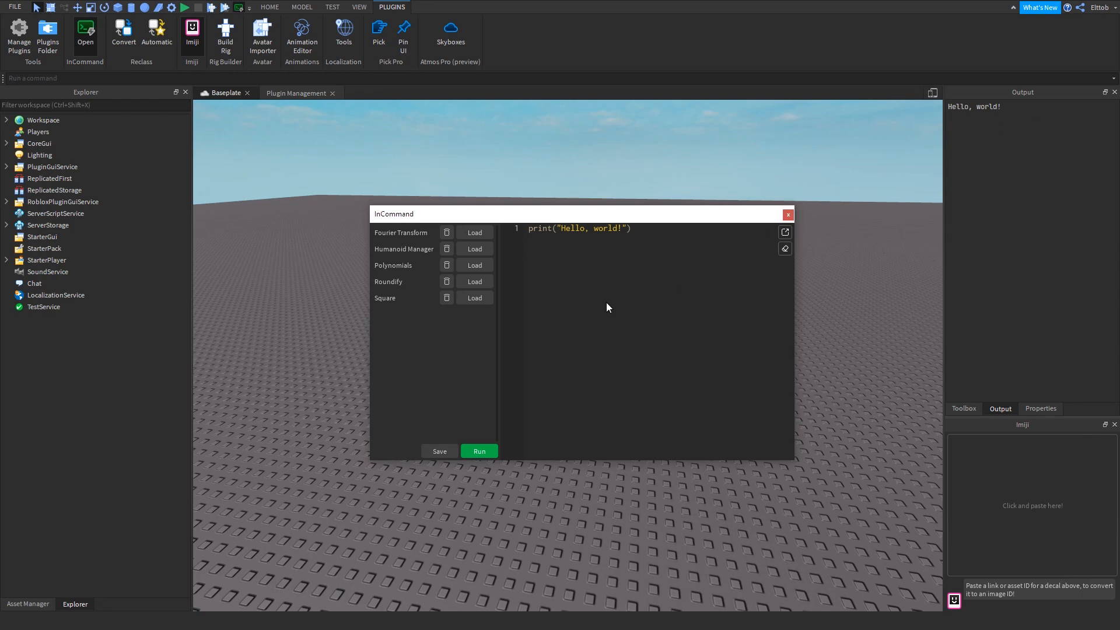
pyautogui.moveTo(603, 302)
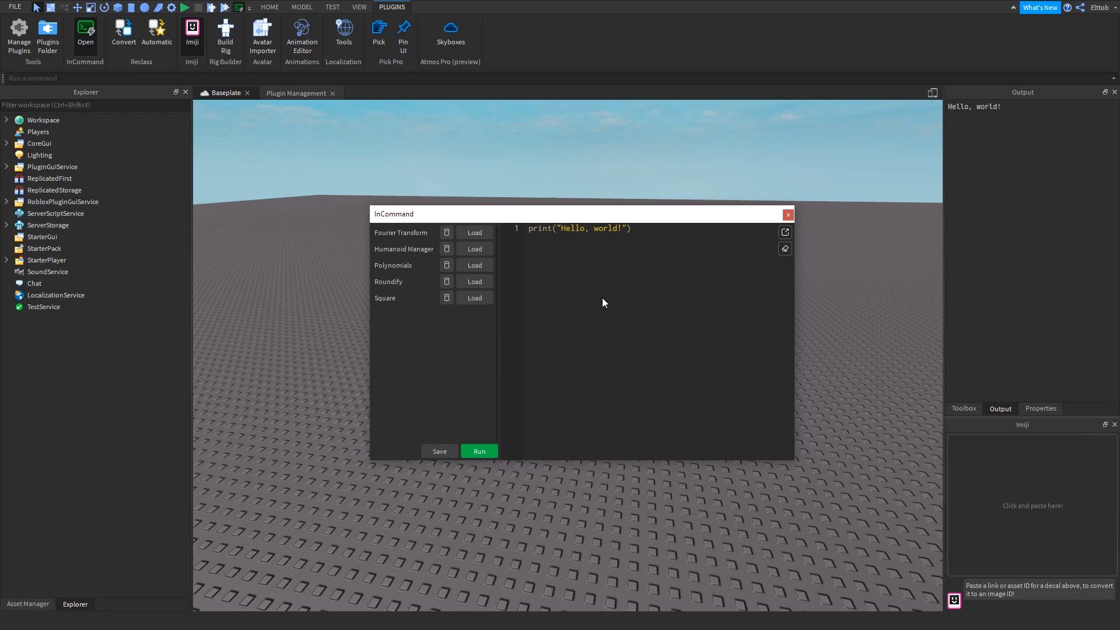
pyautogui.moveTo(667, 281)
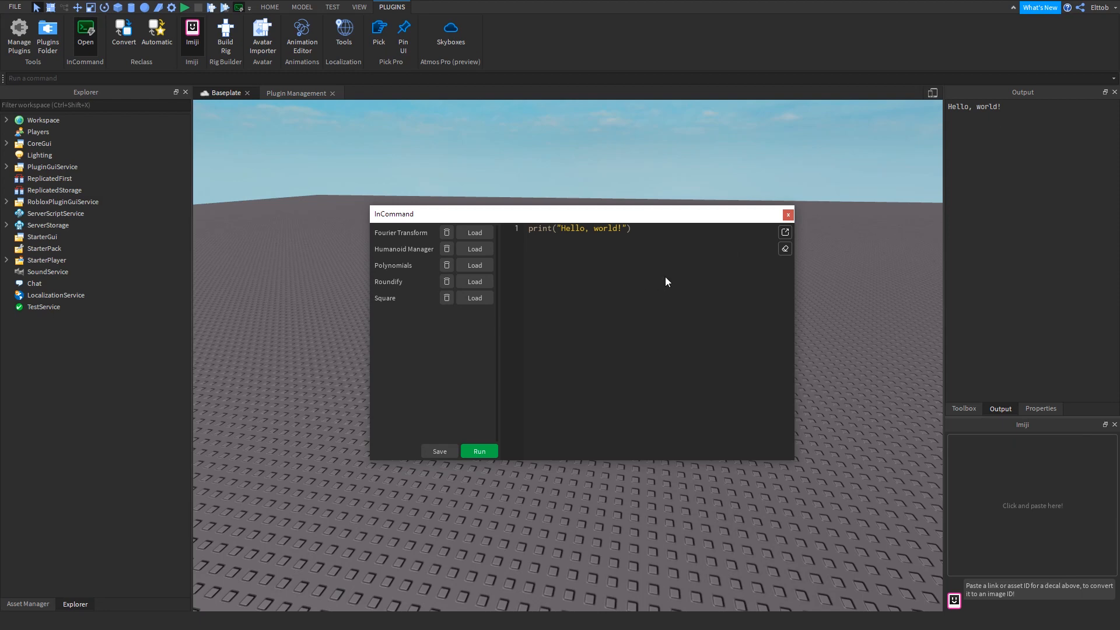
pyautogui.moveTo(785, 238)
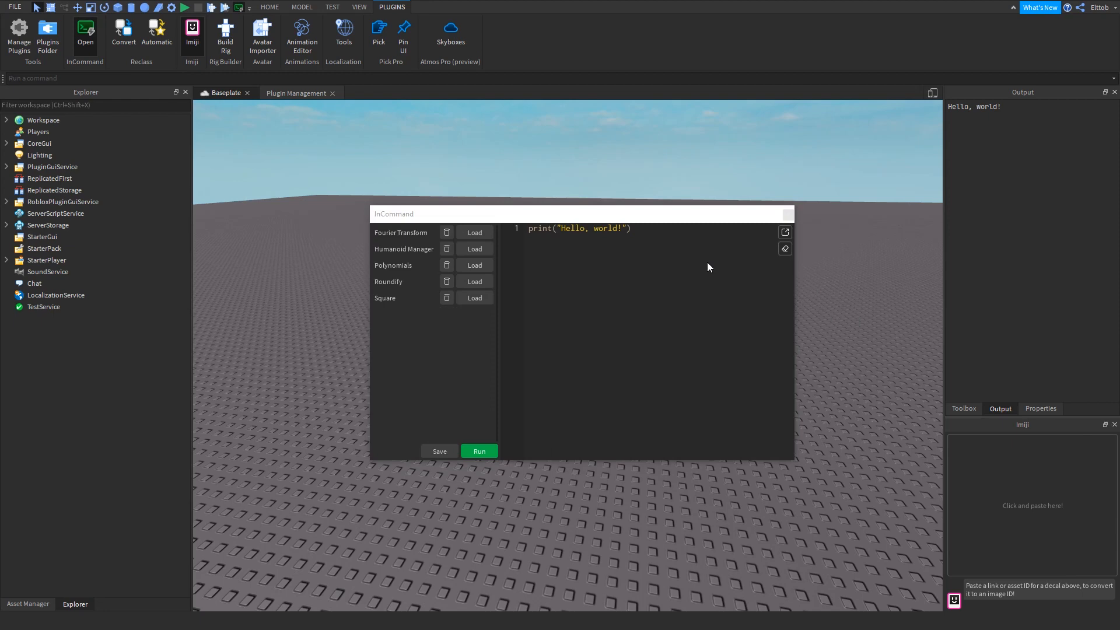
pyautogui.moveTo(784, 257)
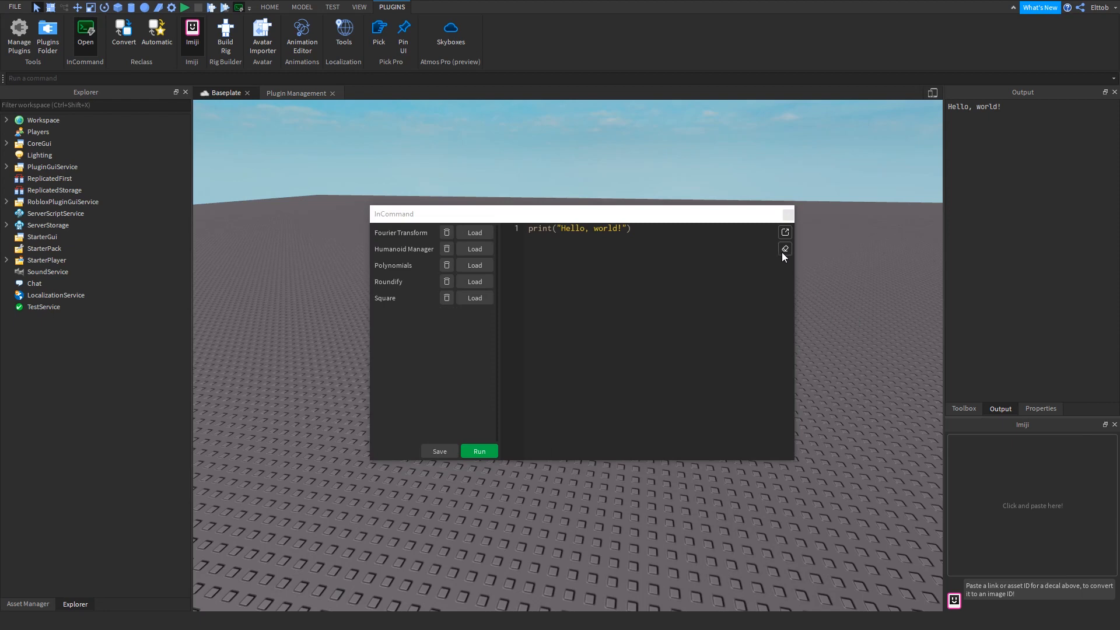
# Clear the editor, enter the ease function printing ease(1), and start saving it.
pyautogui.click(784, 248)
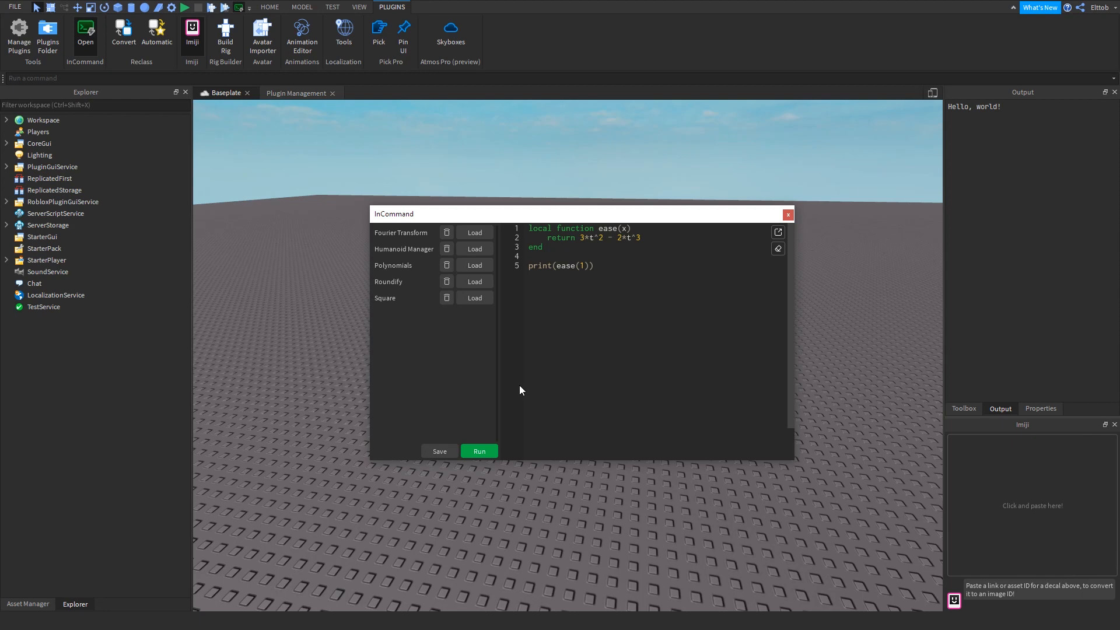
pyautogui.click(440, 450)
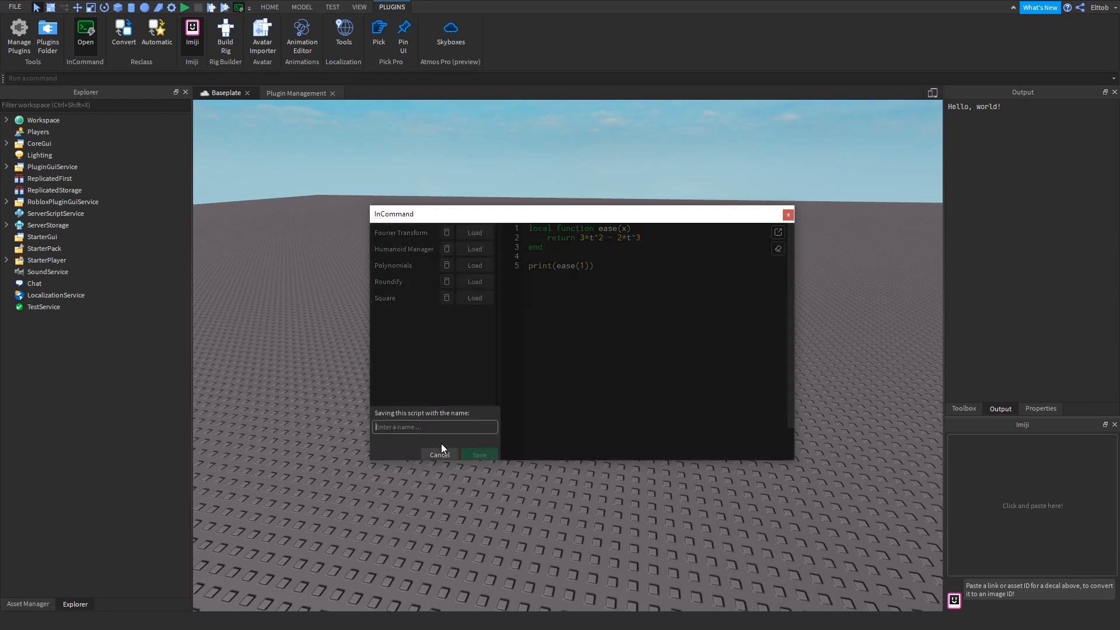
# Save the ease function as a script named Easing.
pyautogui.write('Easing')
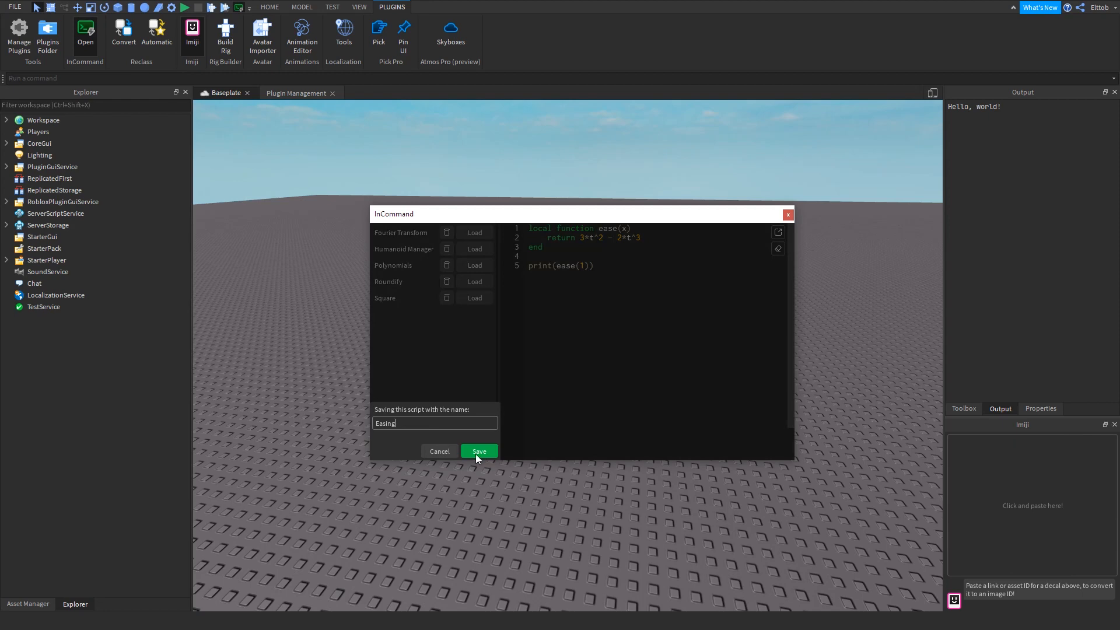
pyautogui.click(479, 450)
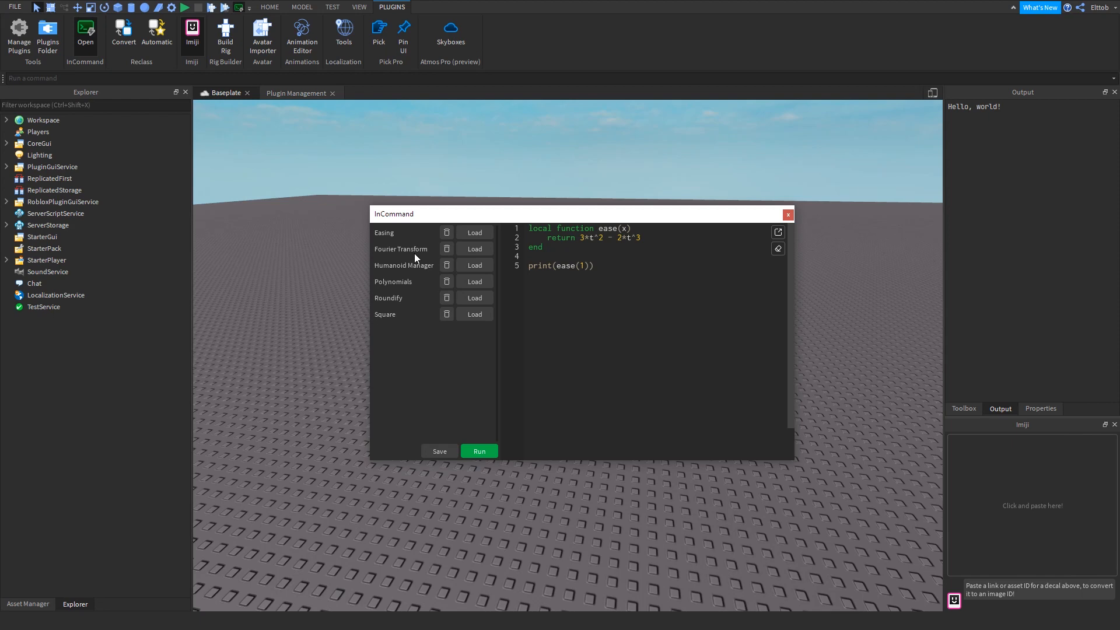
# Load the saved Square script, discarding changes, then start deleting Polynomials.
pyautogui.click(475, 314)
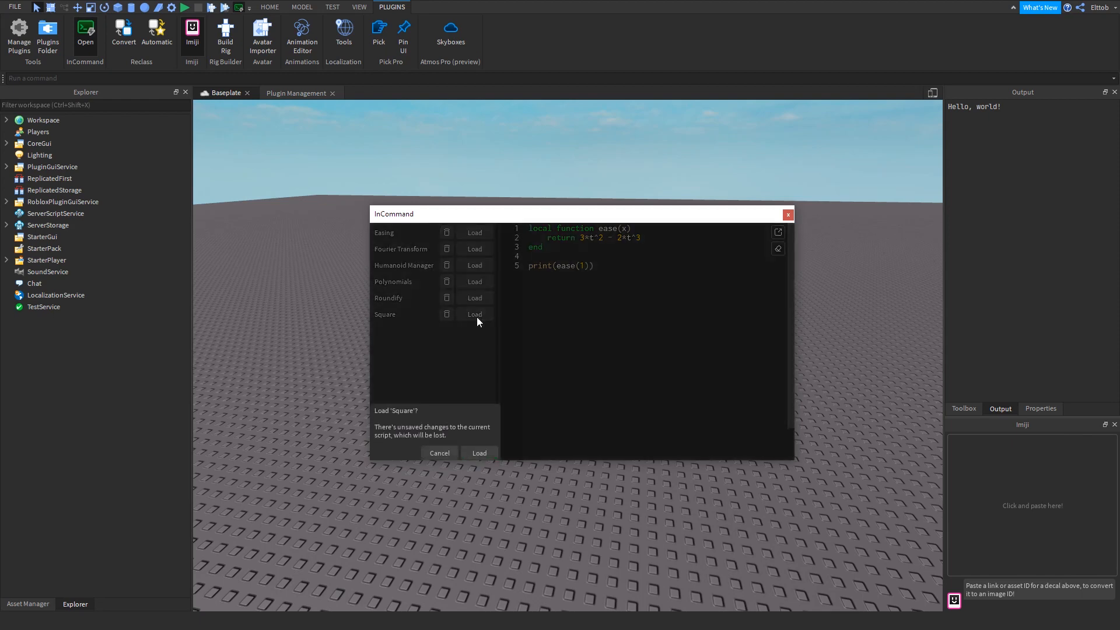
pyautogui.click(478, 452)
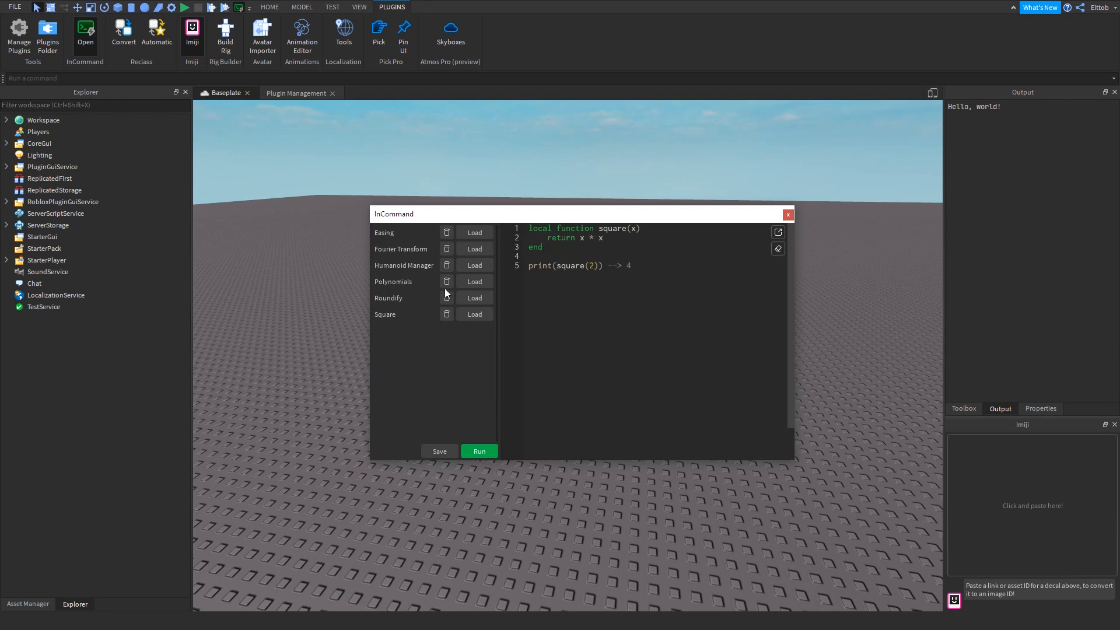
pyautogui.click(447, 281)
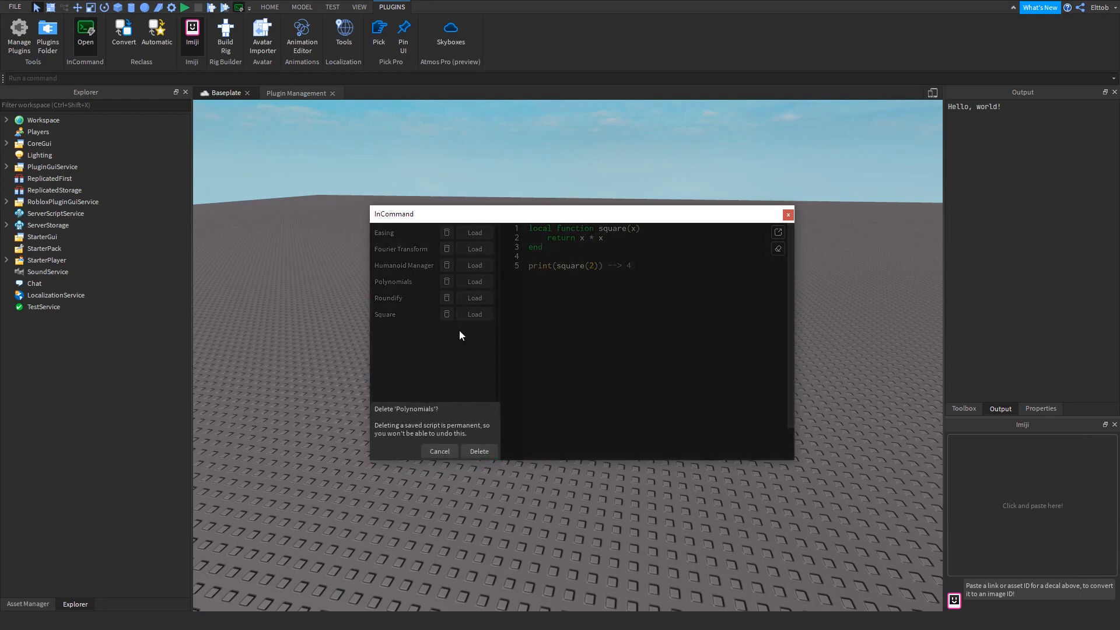
# Confirm deleting Polynomials permanently from the saved scripts.
pyautogui.click(478, 450)
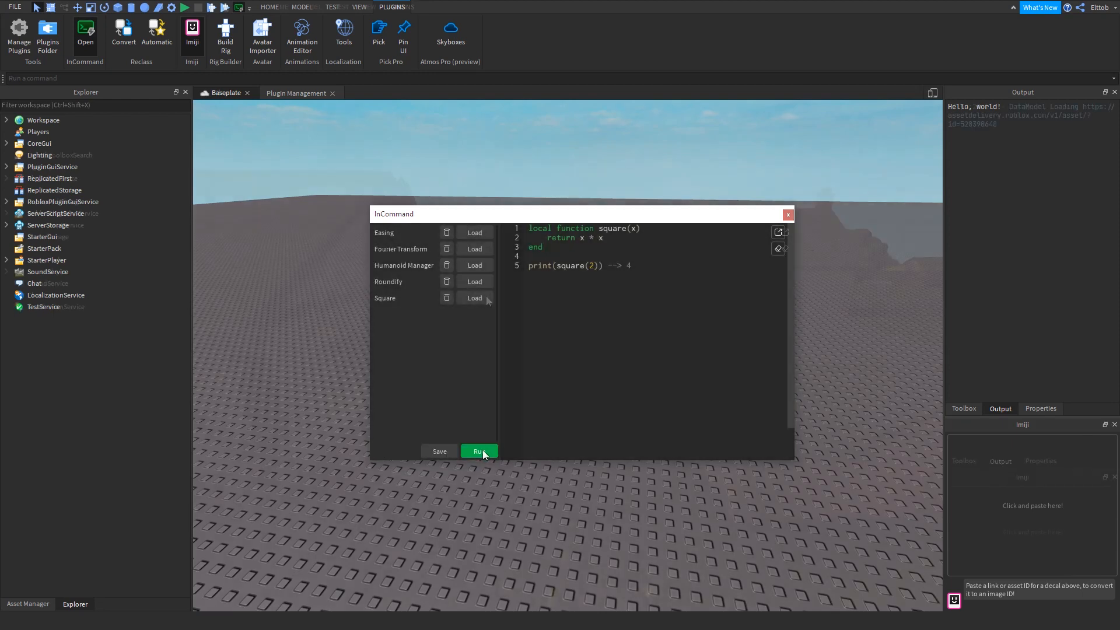
pyautogui.click(478, 450)
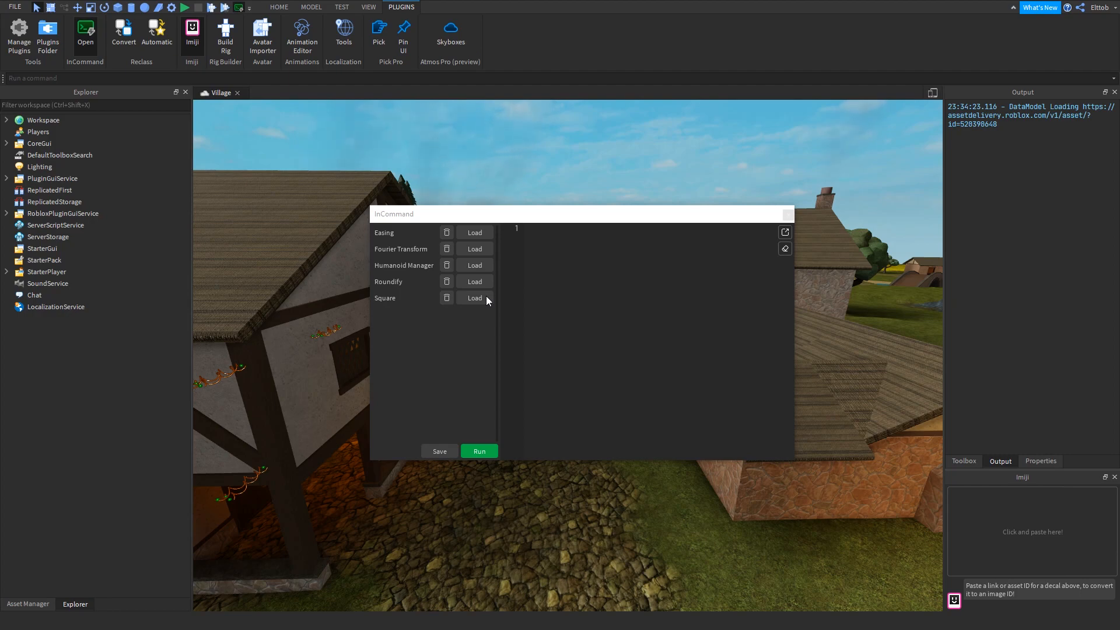
# Load the saved Square script into the editor in the Village place.
pyautogui.click(473, 297)
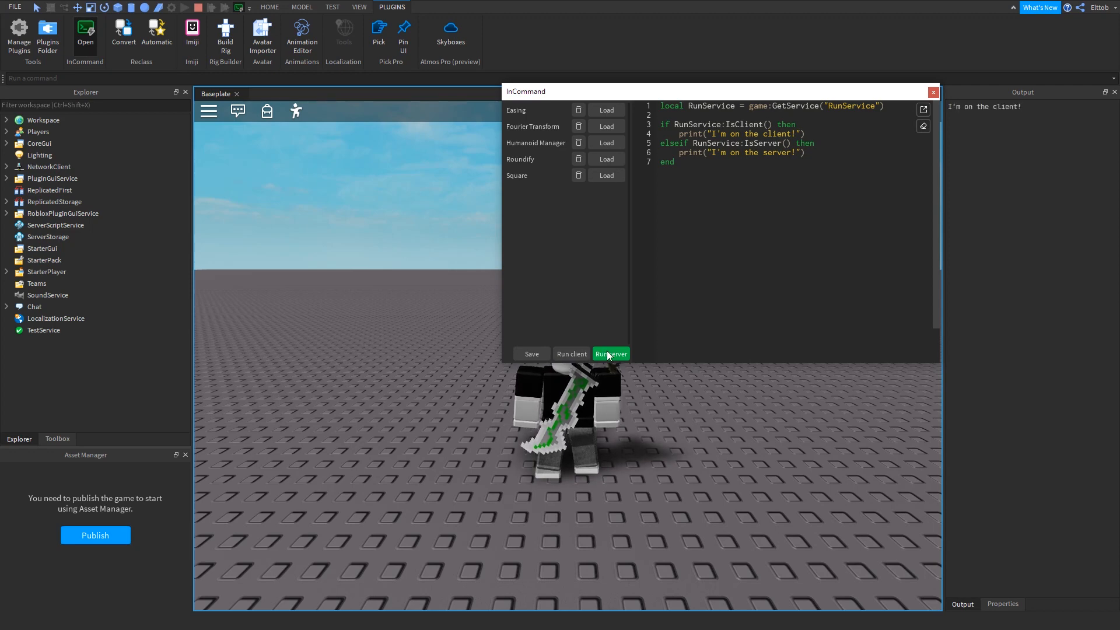
# Run the RunService check on the server so Output prints "I'm on the server!".
pyautogui.click(610, 354)
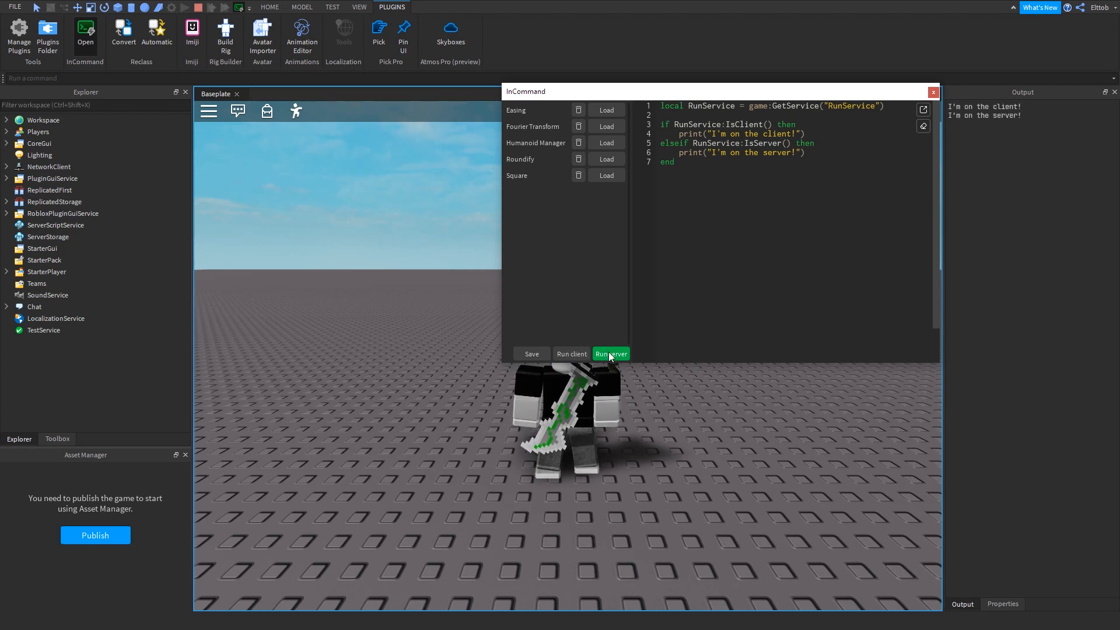